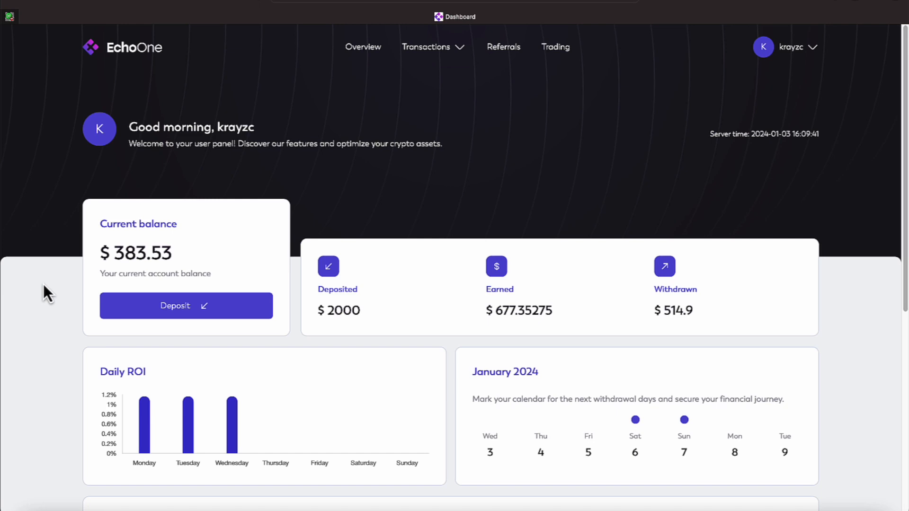
mouse_move(98, 403)
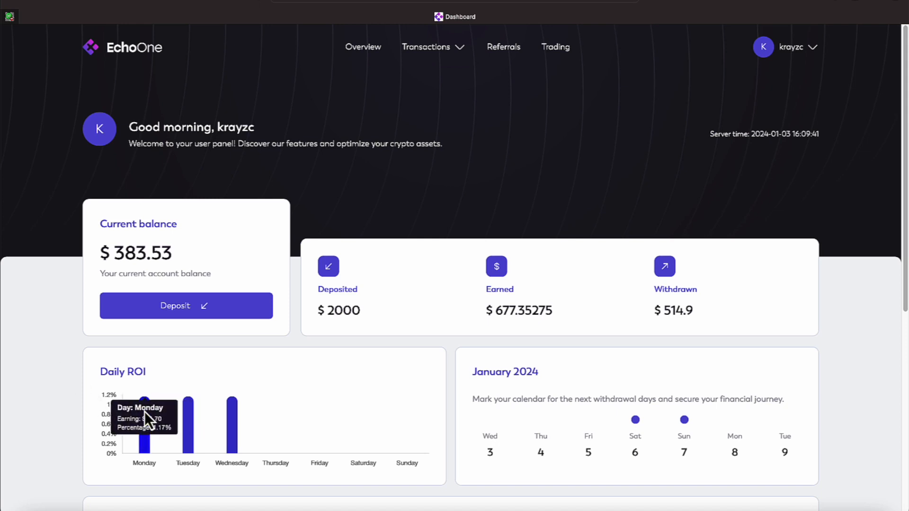
mouse_move(188, 414)
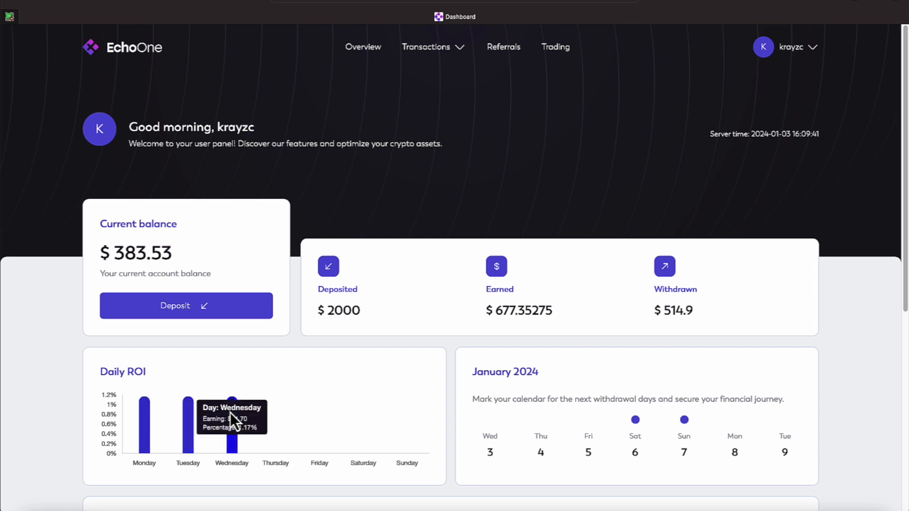
mouse_move(58, 325)
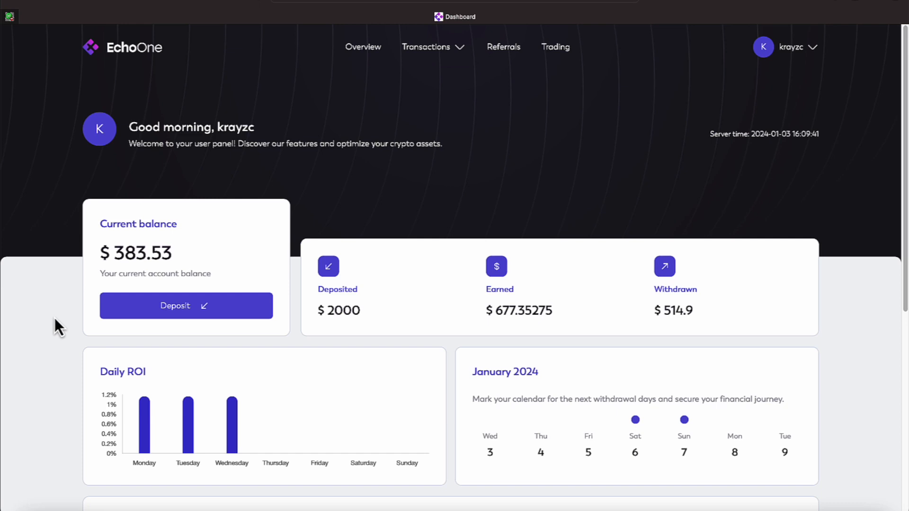
mouse_move(371, 212)
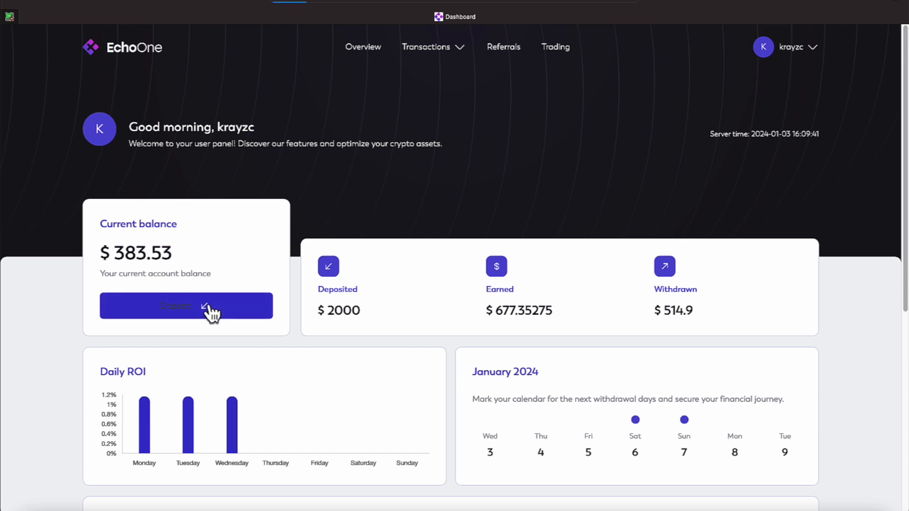
Start a new deposit from the Current balance card after reading the daily ROI bars.
left_click(186, 306)
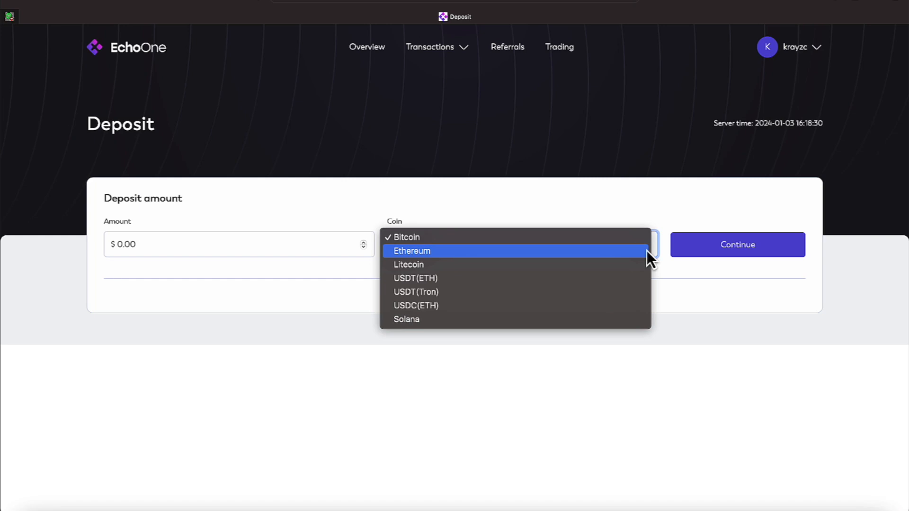
Keep Bitcoin as the deposit coin, then go to the Transactions page via the Transactions menu.
left_click(407, 237)
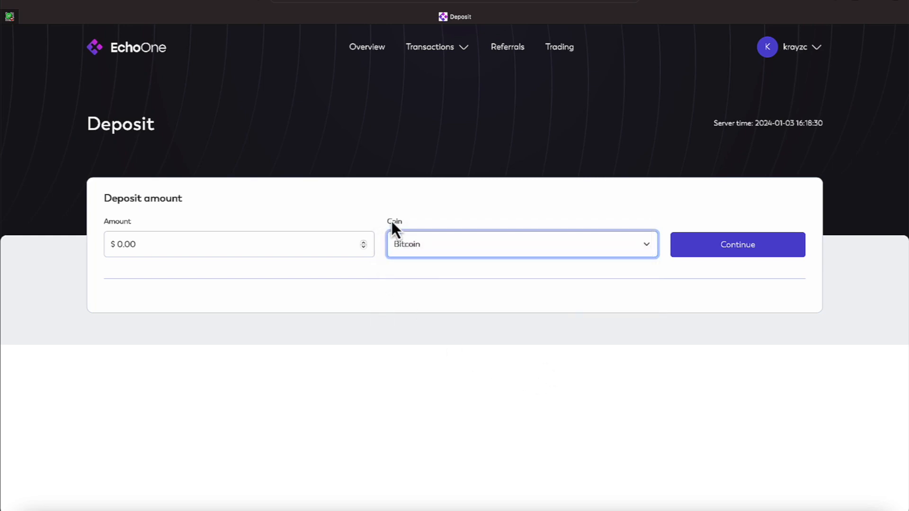
left_click(437, 48)
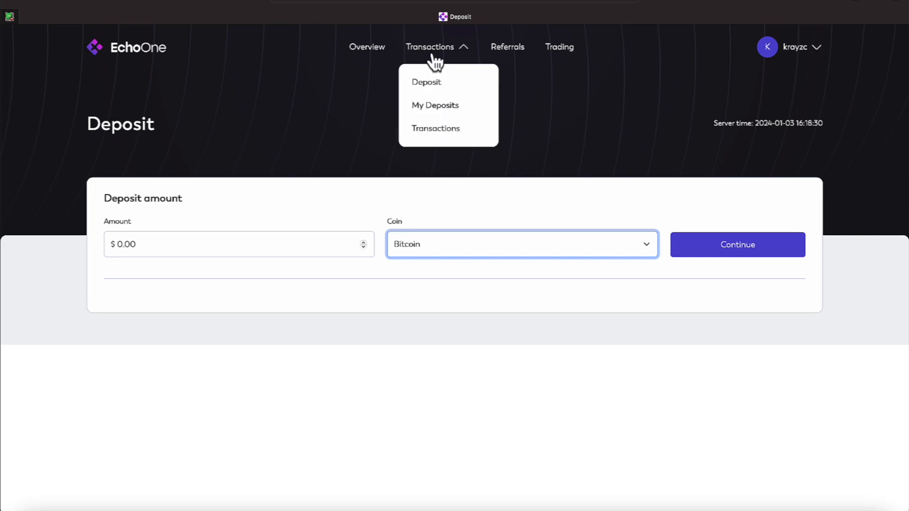
mouse_move(439, 87)
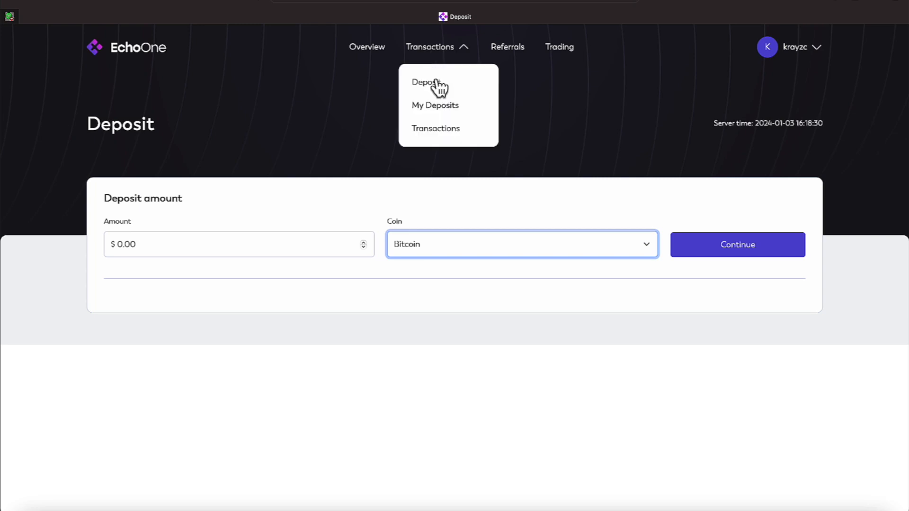
left_click(435, 128)
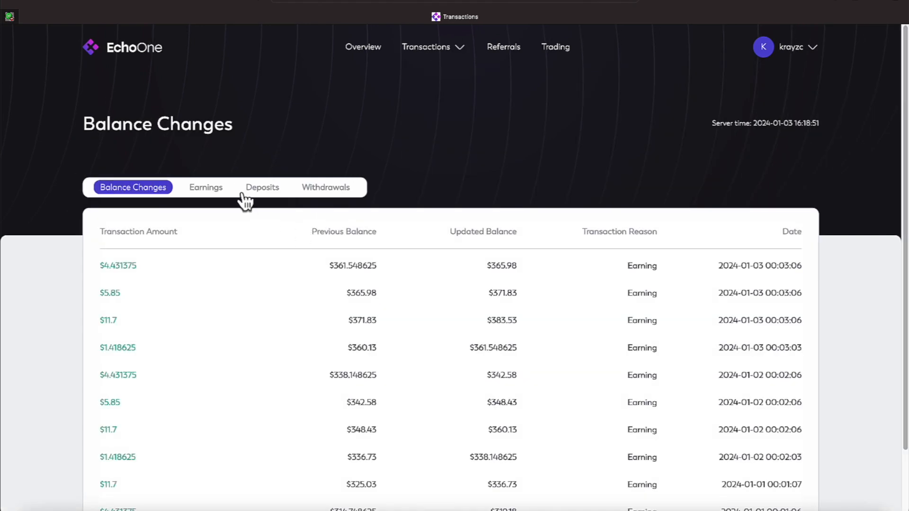
View the My Deposits history, then the My Withdrawals history with its five completed withdrawals.
left_click(266, 186)
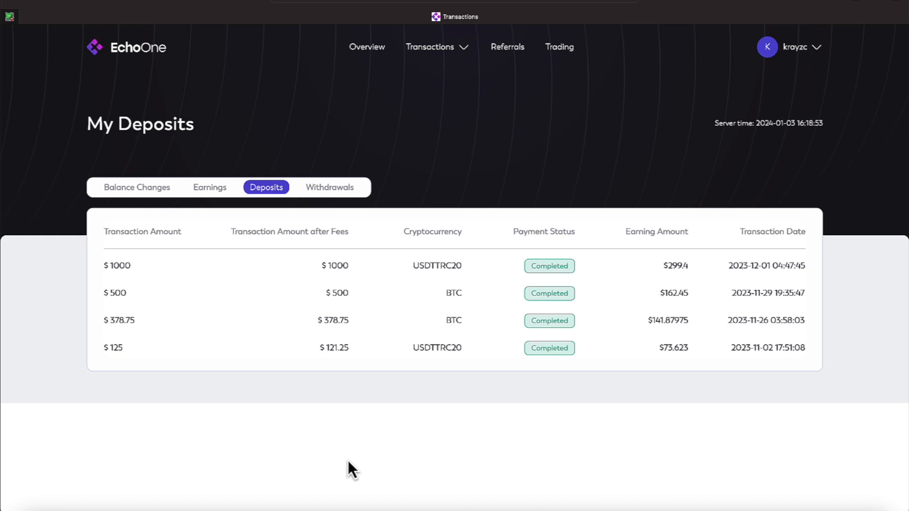
left_click(328, 186)
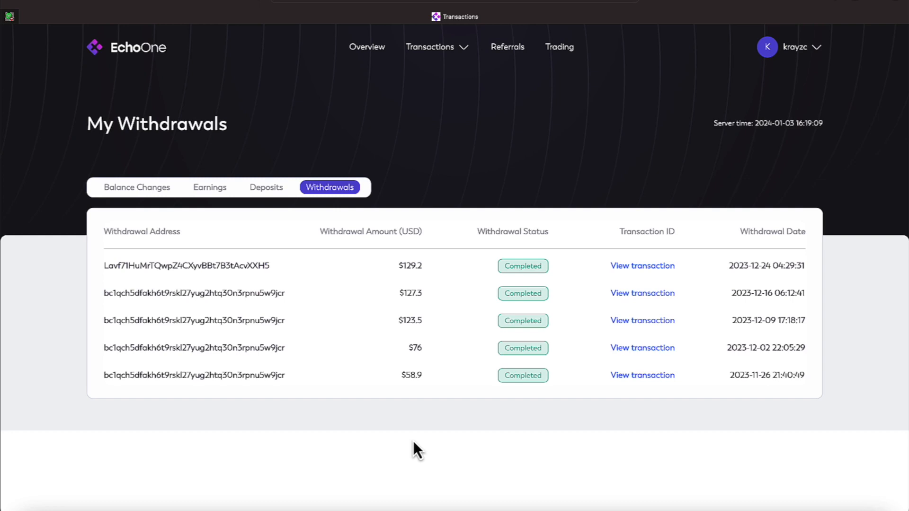
View the Earnings history of daily 1.17% earnings, then go back to the Overview dashboard.
left_click(432, 47)
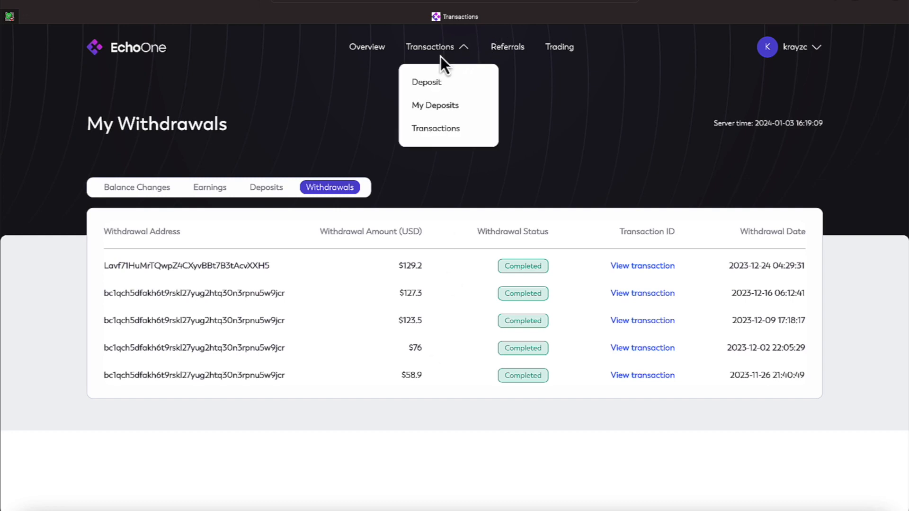
mouse_move(439, 138)
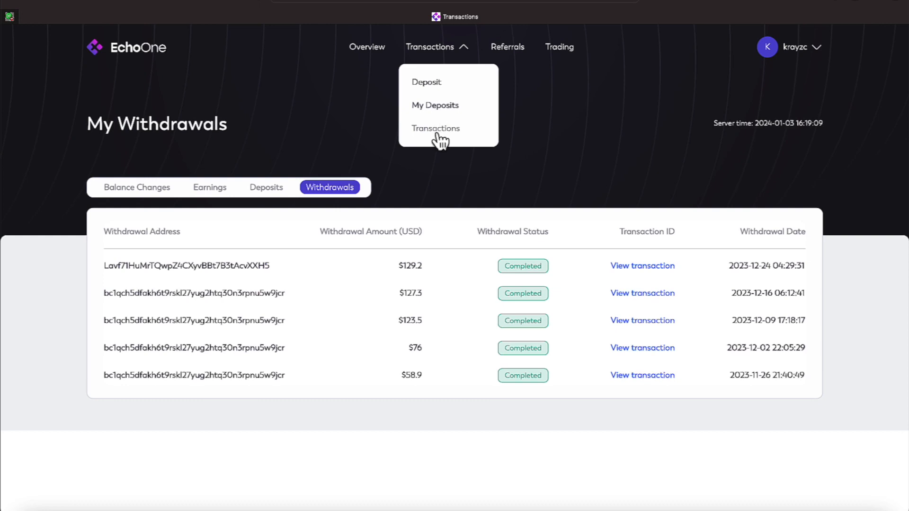
left_click(206, 177)
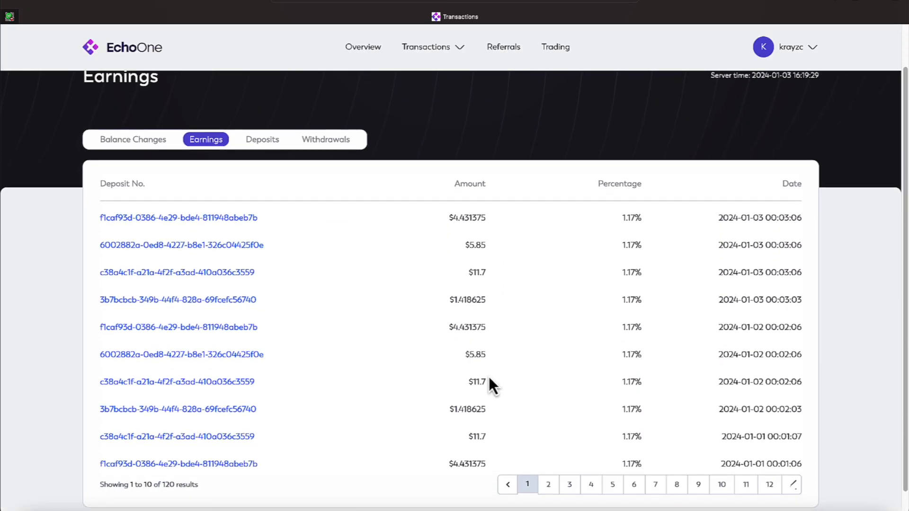
mouse_move(623, 375)
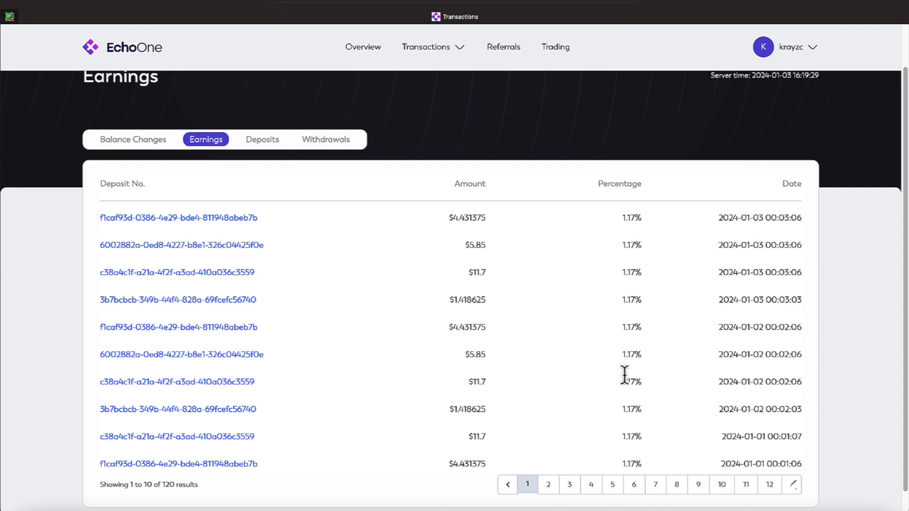
mouse_move(750, 241)
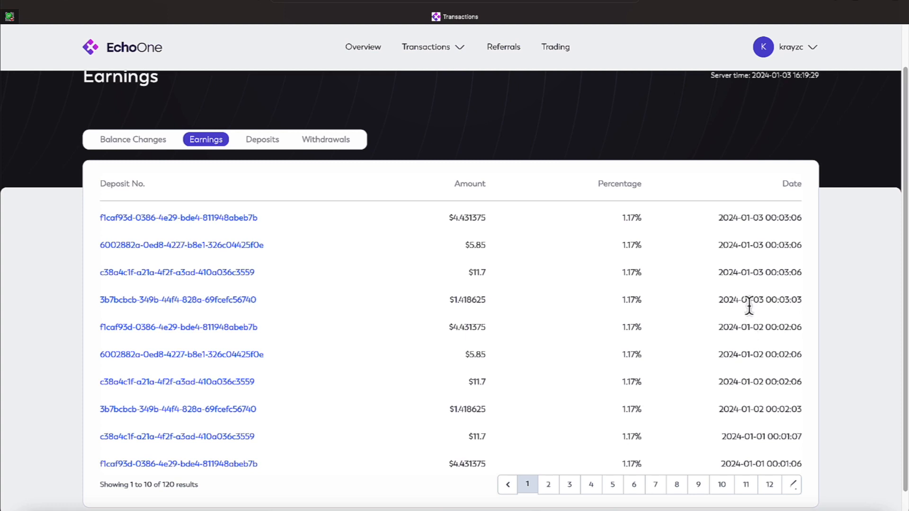
mouse_move(751, 306)
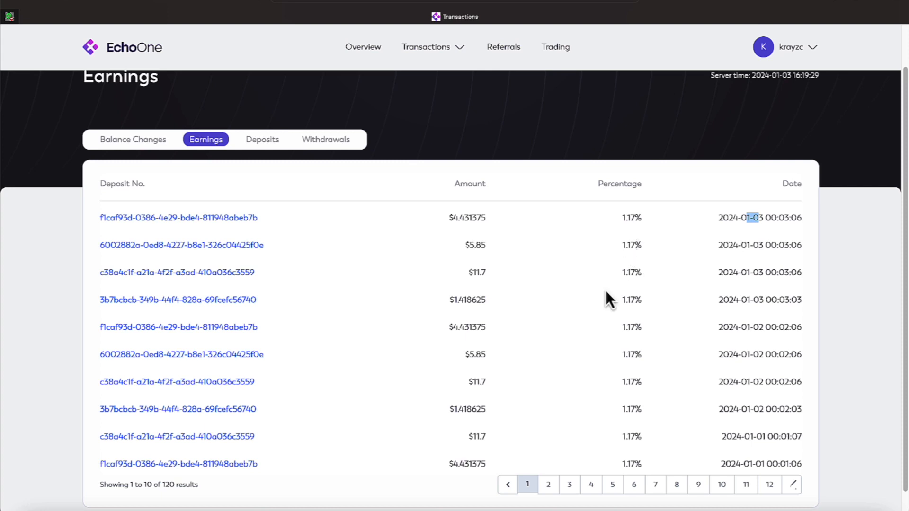
mouse_move(358, 103)
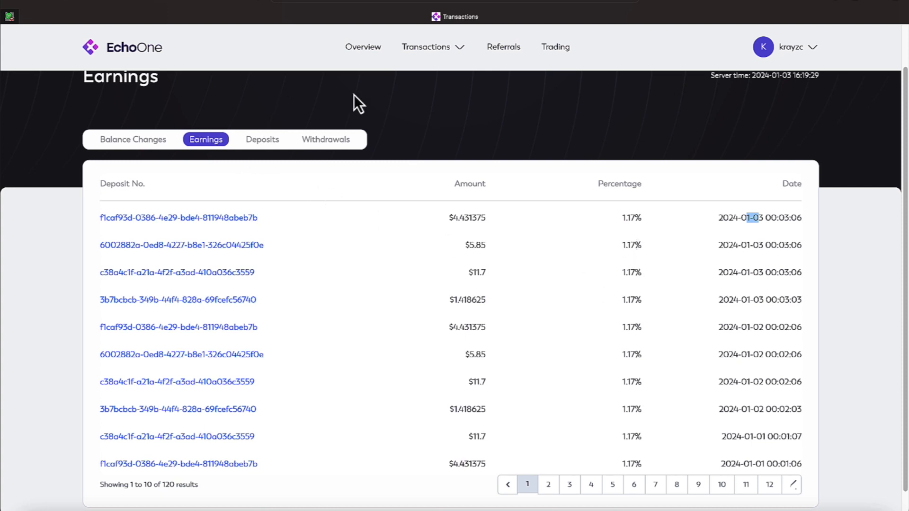
left_click(363, 48)
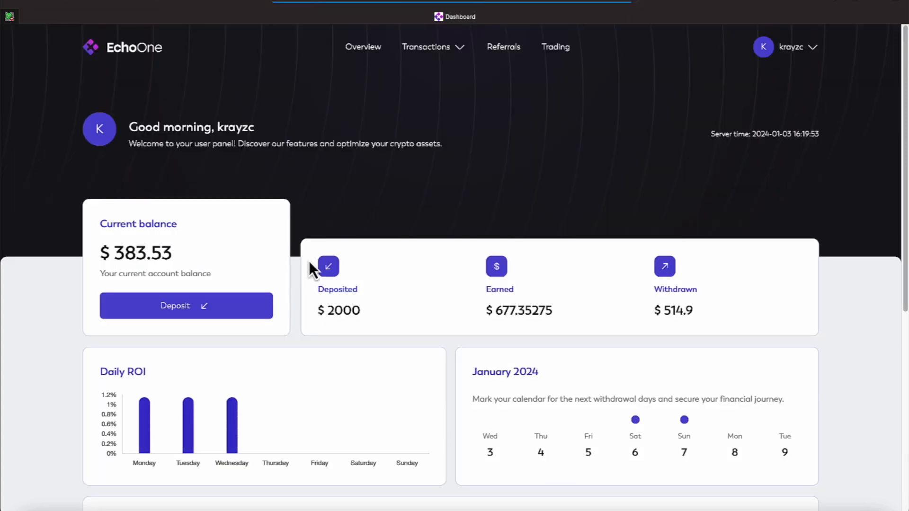